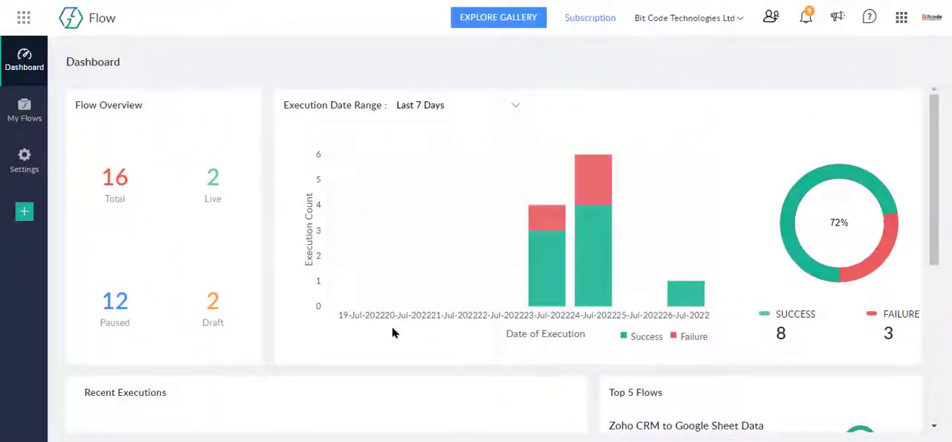
mouse_move(24, 110)
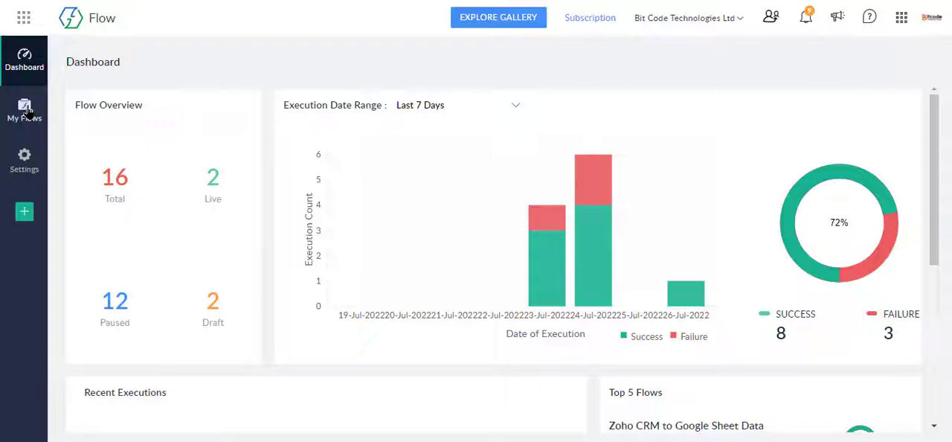
Show the My Flows list of saved flows, such as Booking test
left_click(24, 110)
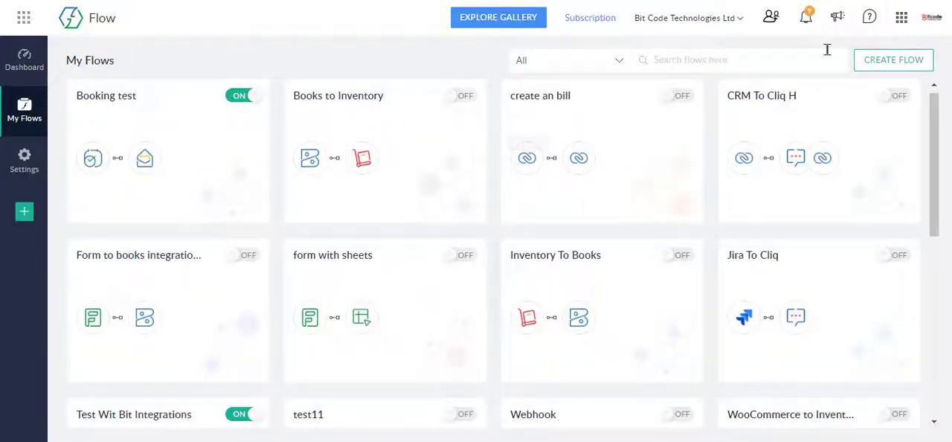
Create a flow titled 'WooCommerce To Zoho Books' to open its builder
left_click(893, 59)
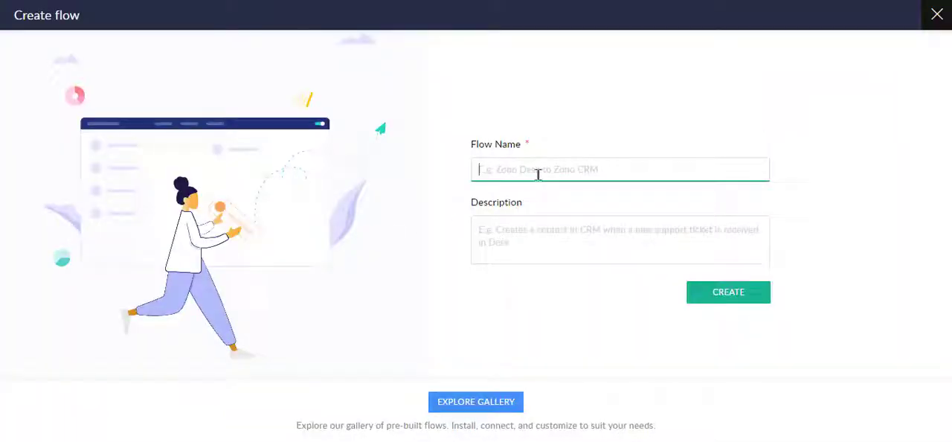
type("WooCommerce To")
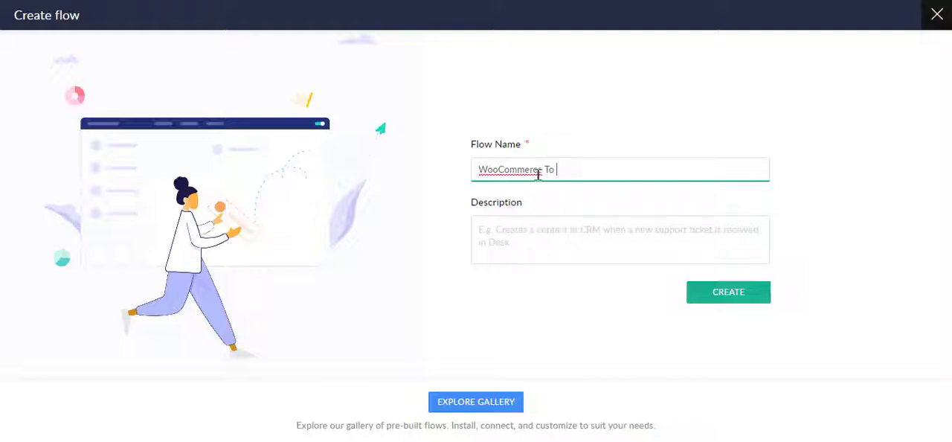
type("Zoho Books")
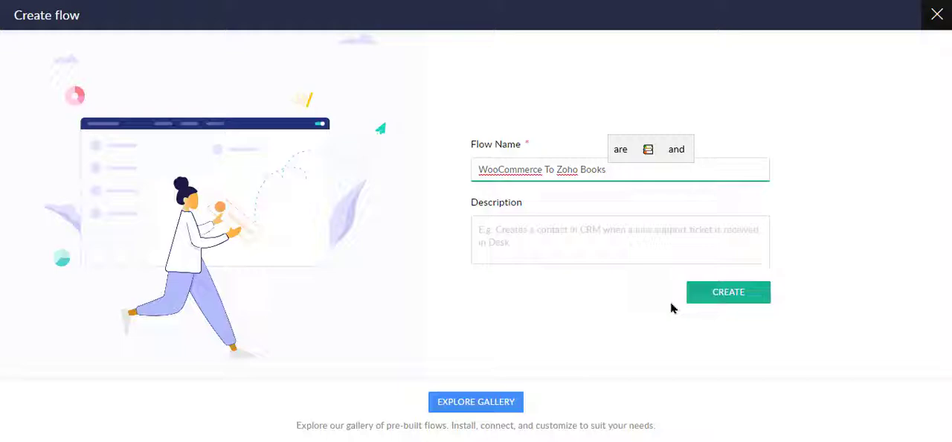
left_click(729, 291)
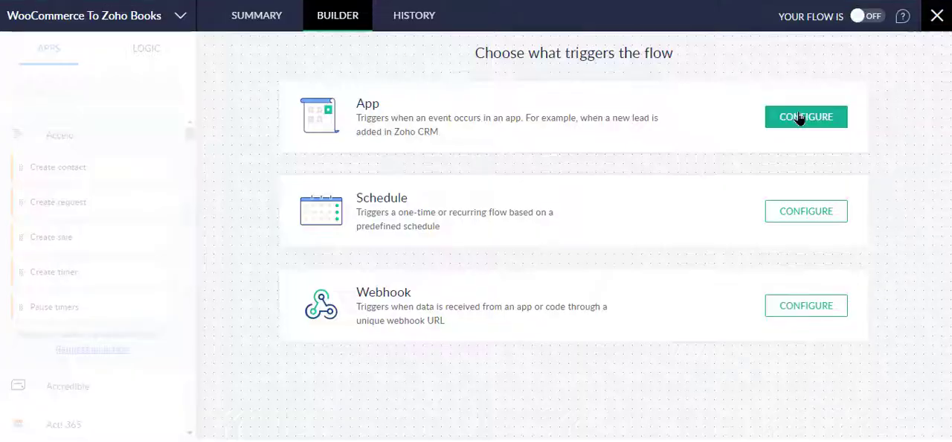
Set the flow's app trigger to WooCommerce's Customer added event
left_click(806, 116)
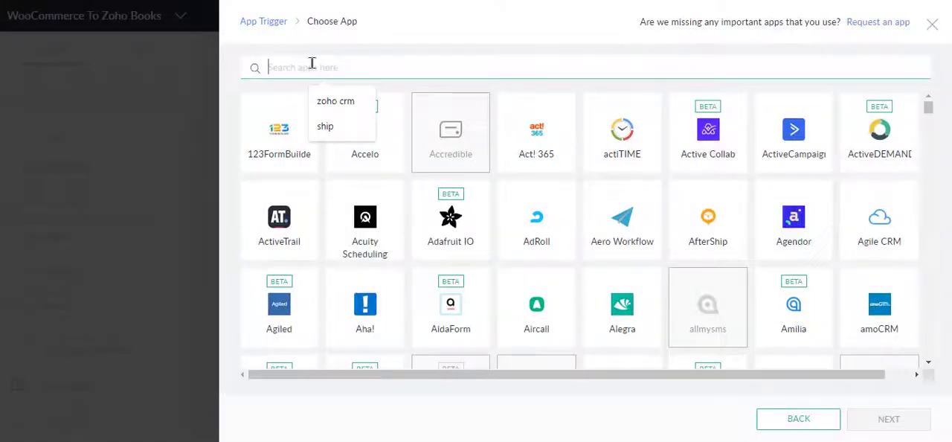
type("Woo")
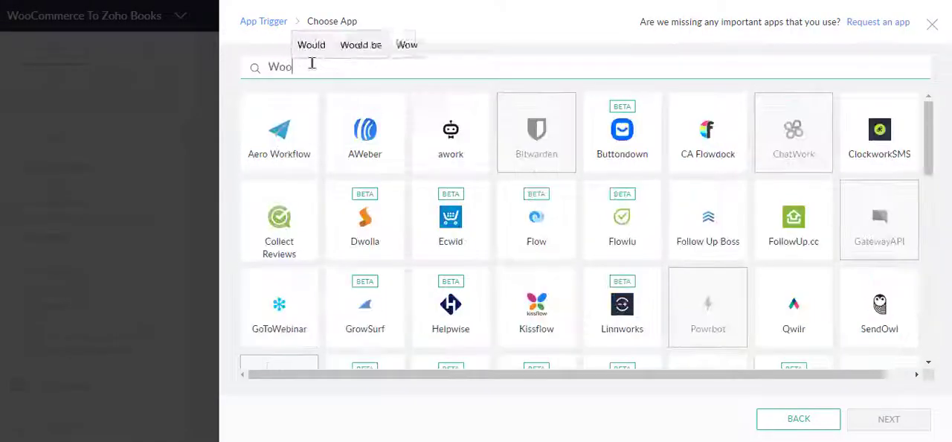
left_click(279, 133)
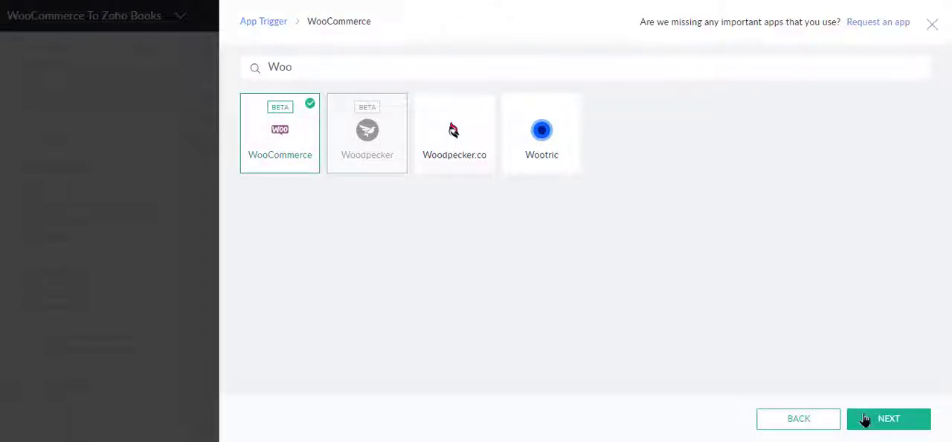
left_click(888, 418)
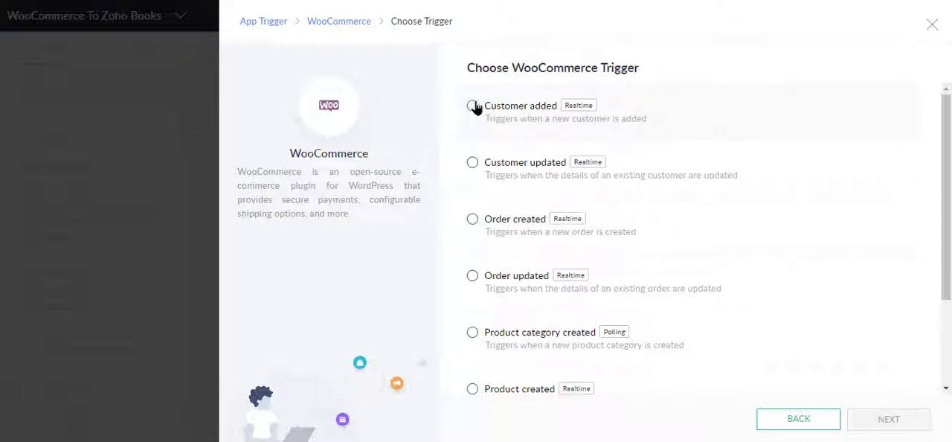
left_click(473, 106)
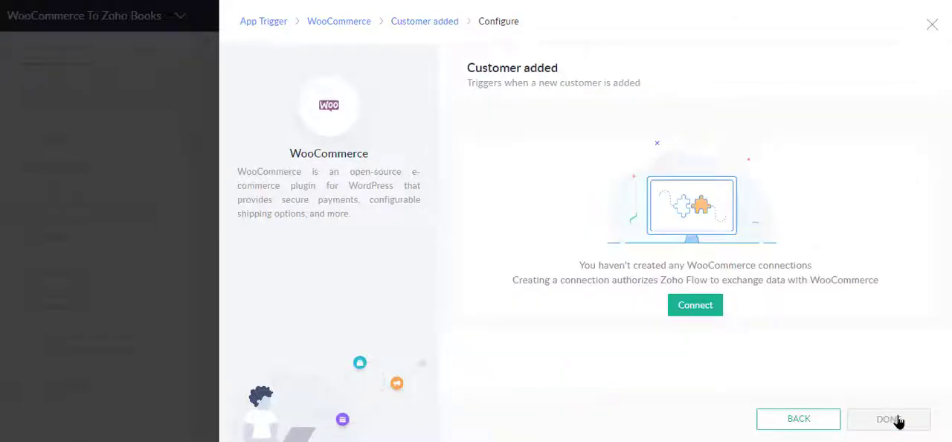
Start a new WooCommerce connection and begin filling in its connection name
left_click(694, 304)
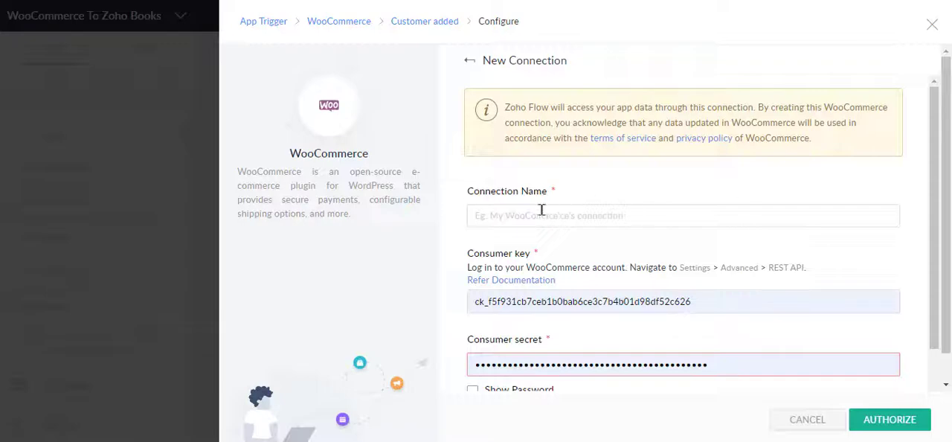
left_click(889, 419)
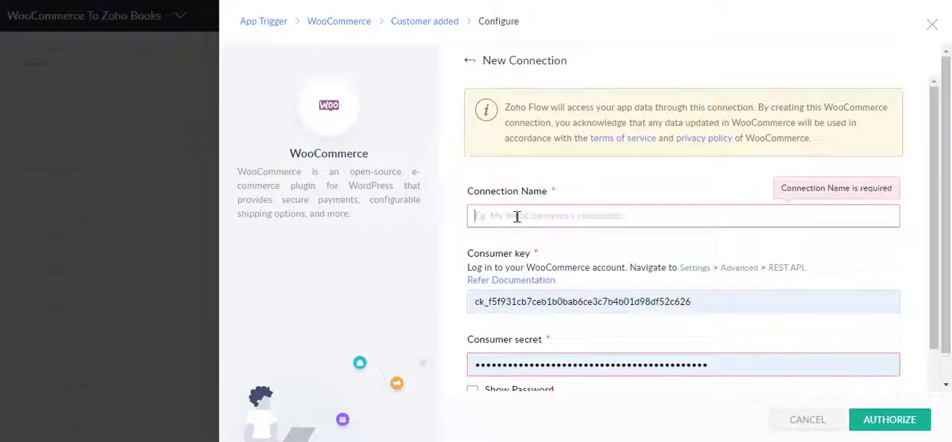
scroll("down", 3)
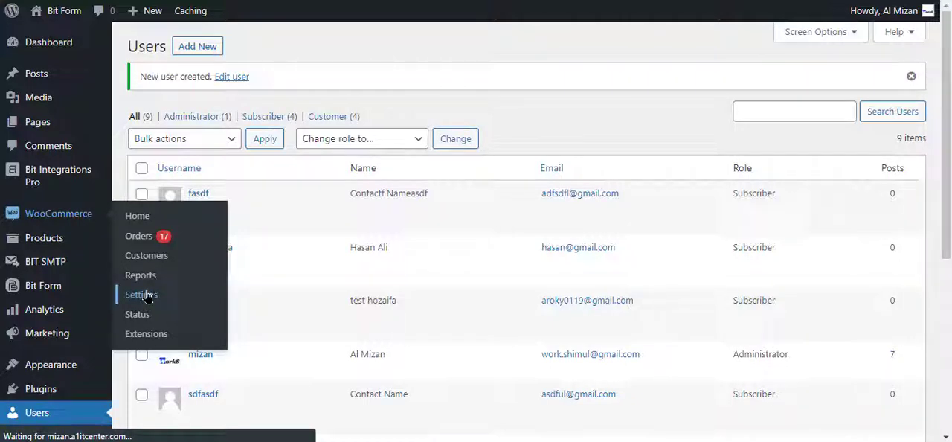
Add a new WooCommerce REST API key with Read/Write permission
left_click(139, 295)
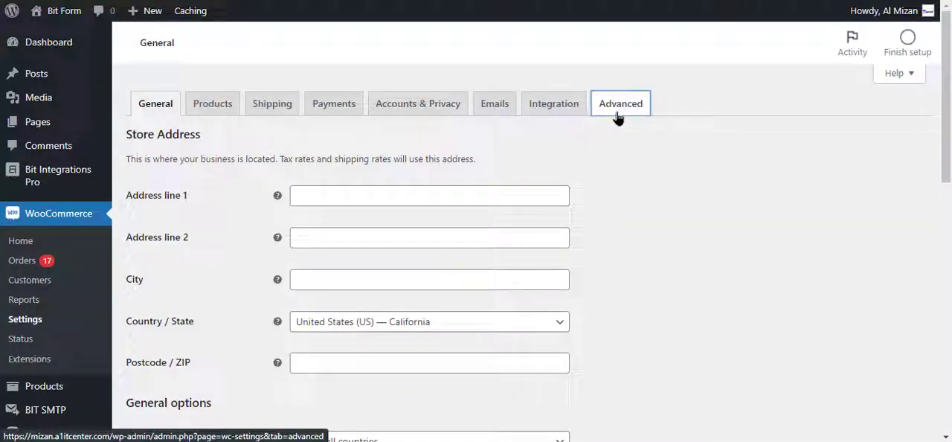
left_click(620, 104)
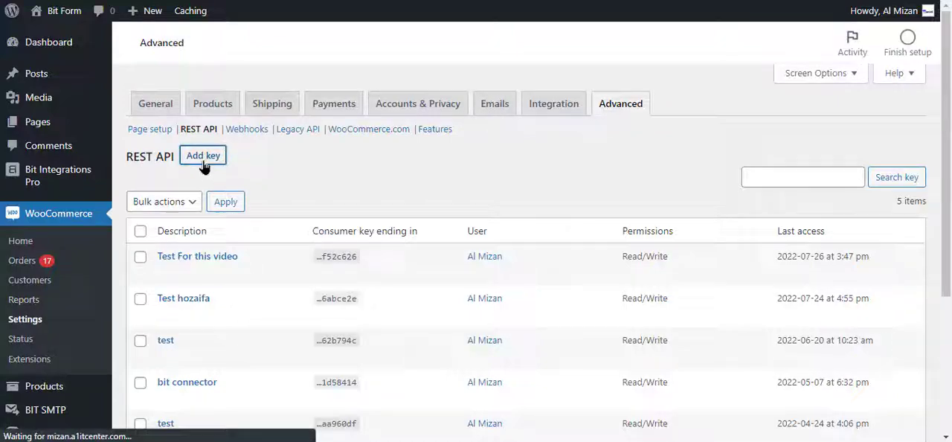
left_click(203, 156)
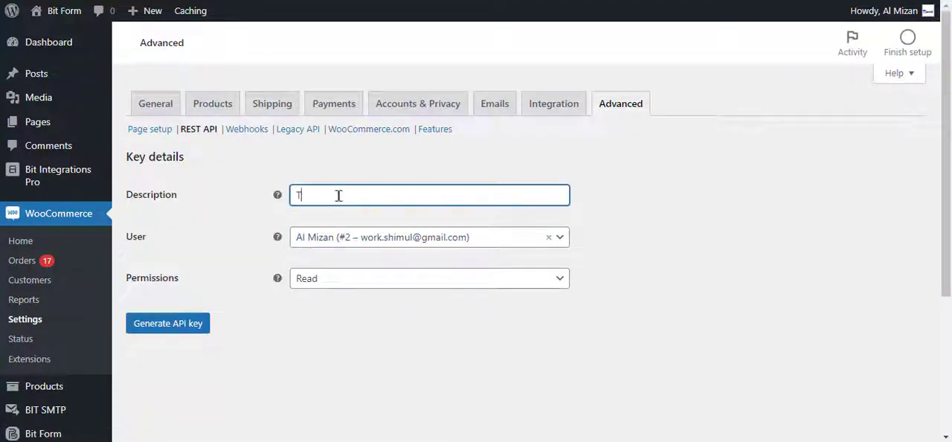
left_click(429, 278)
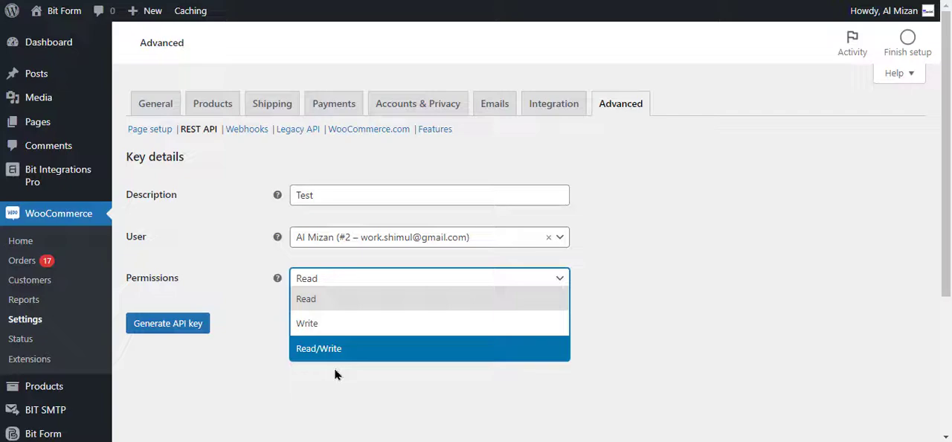
left_click(318, 348)
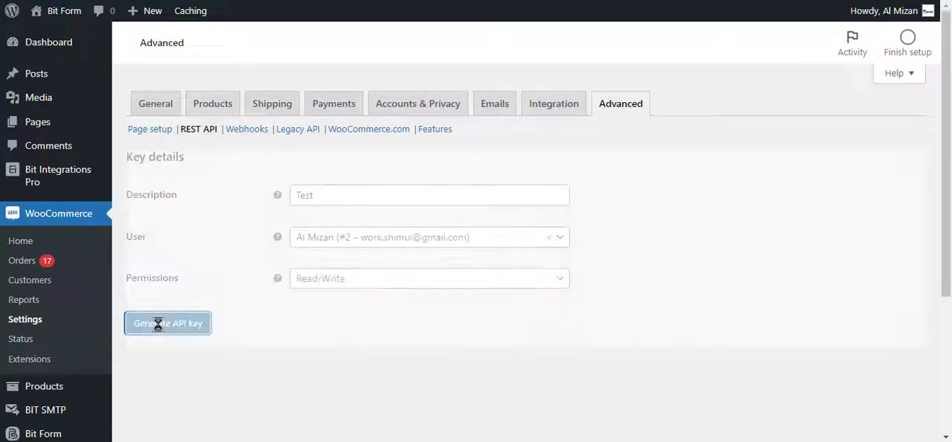
Generate the API key, authorize the WooCommerce connection and finish the Customer added trigger
left_click(167, 322)
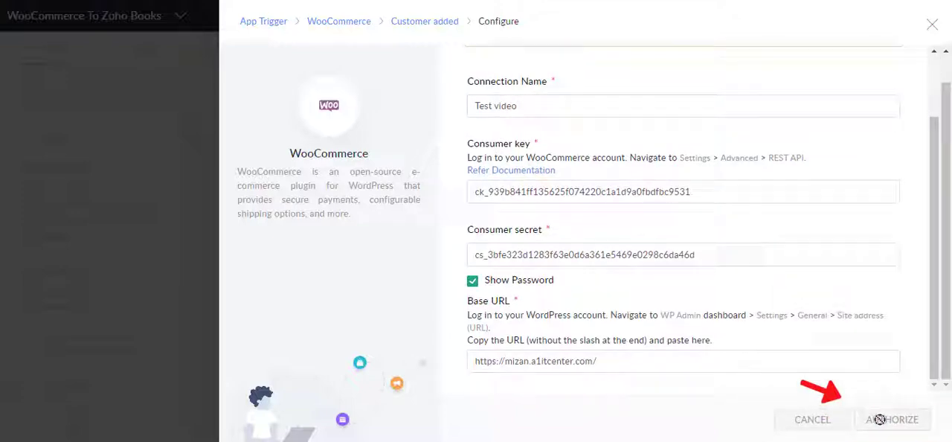
left_click(892, 418)
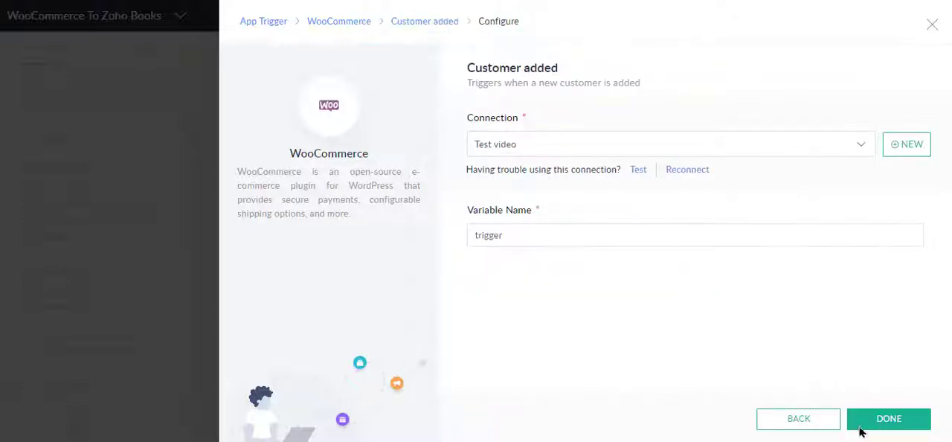
left_click(888, 418)
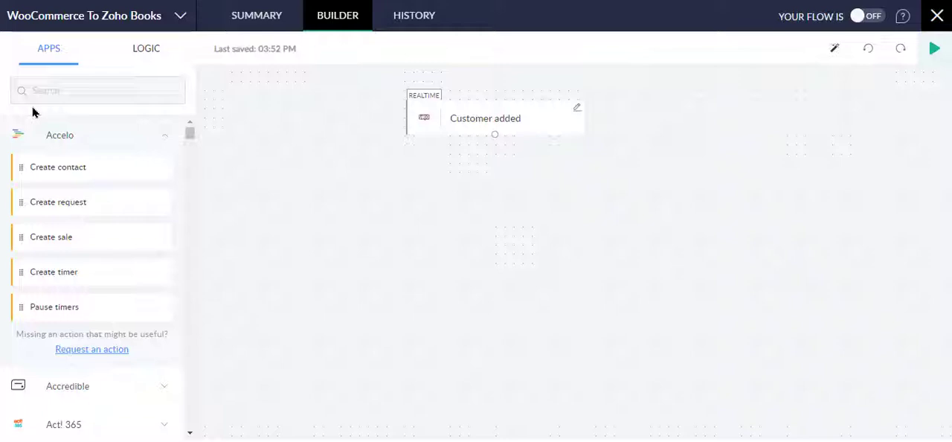
Search the Apps panel for 'zoho books' and expand its action list
type("z")
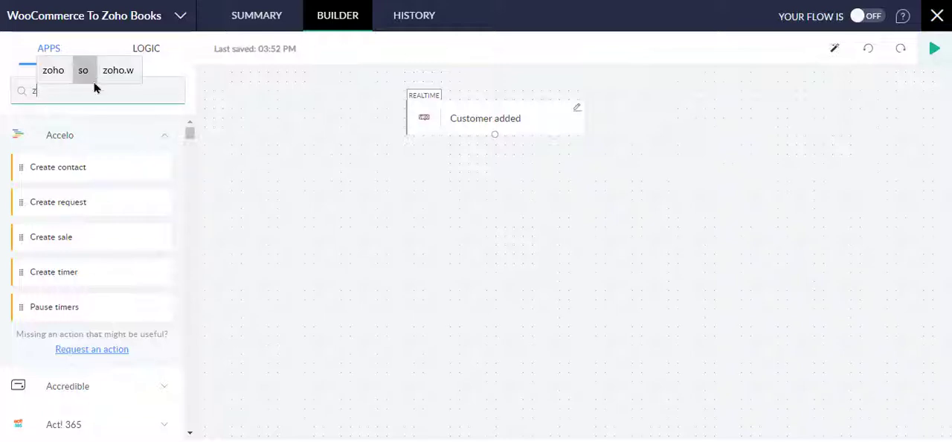
type("zoho books")
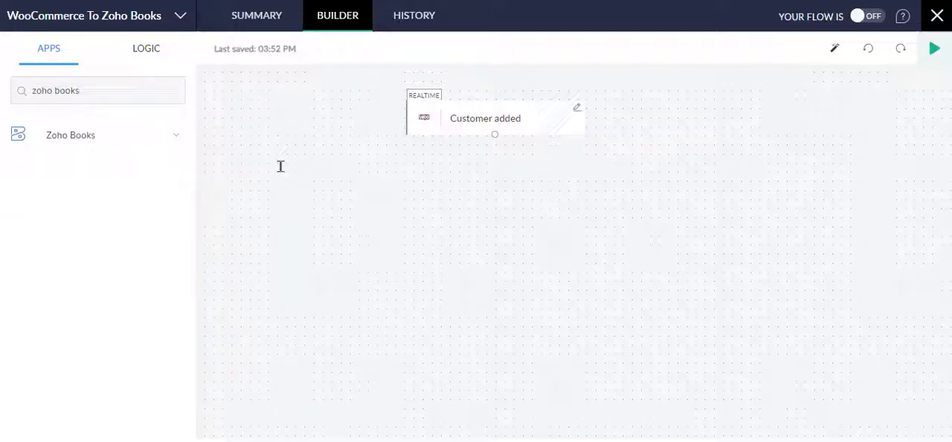
left_click(71, 135)
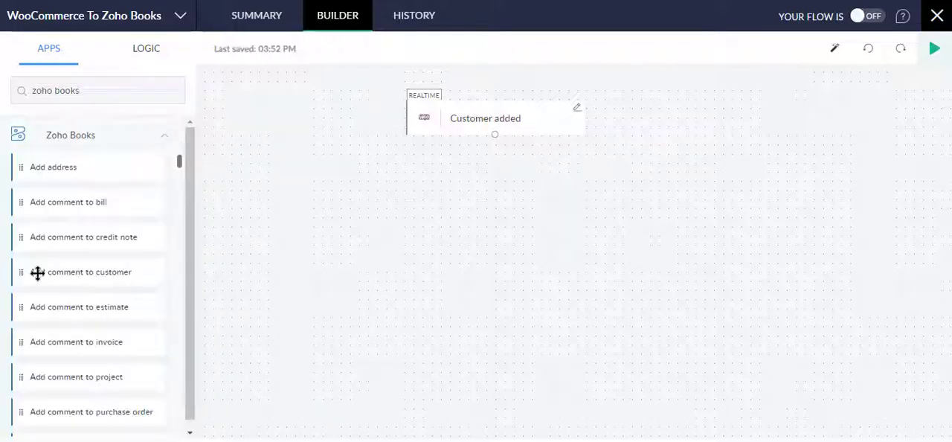
scroll("down", 3)
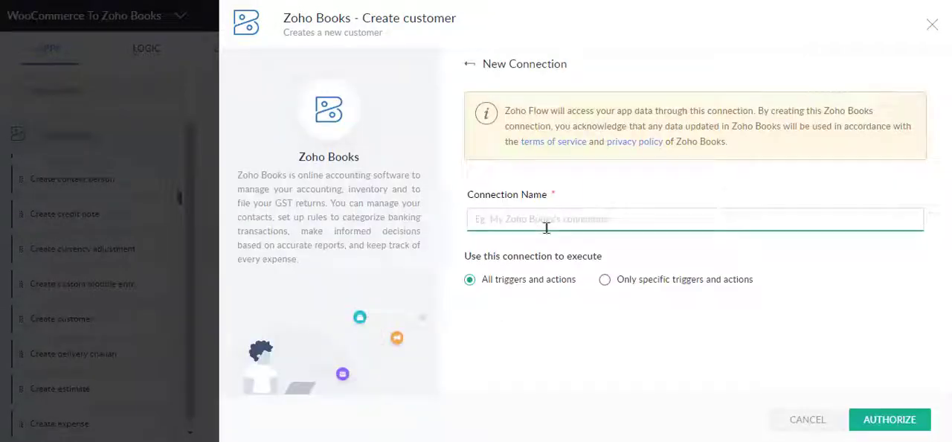
Name the Zoho Books connection 'Test video' and grant Zoho Flow account access
type("Test vi")
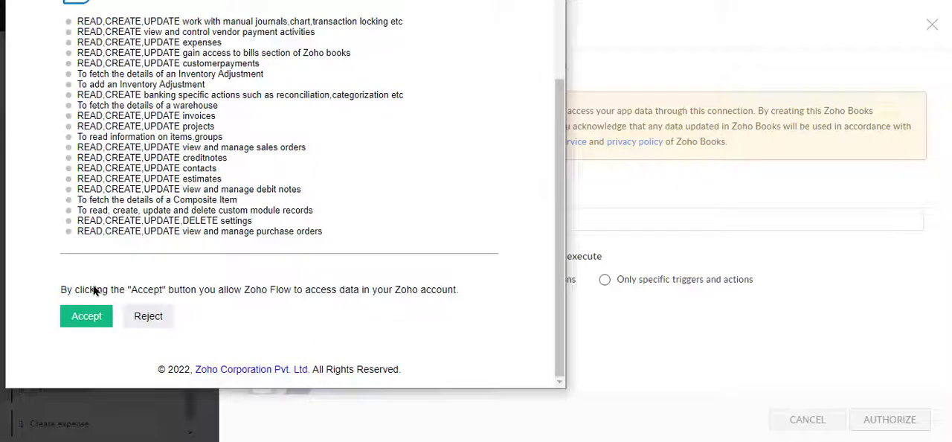
left_click(86, 315)
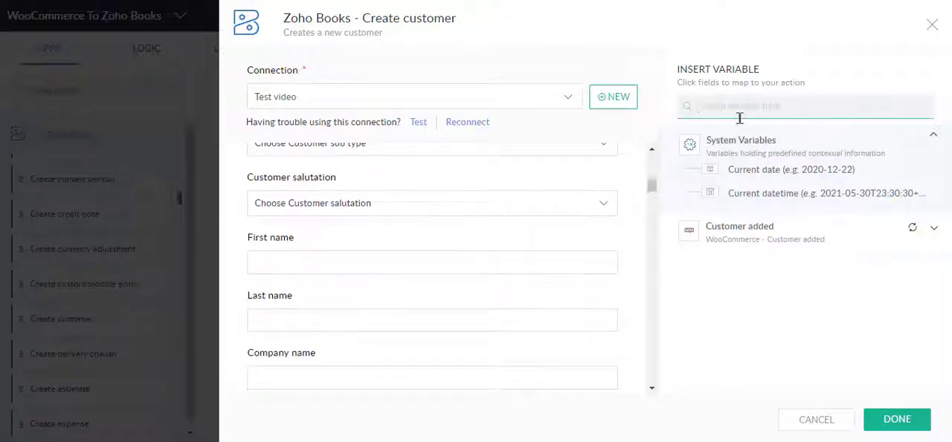
Map first name, last name, username as display name, and email, then save
type("name")
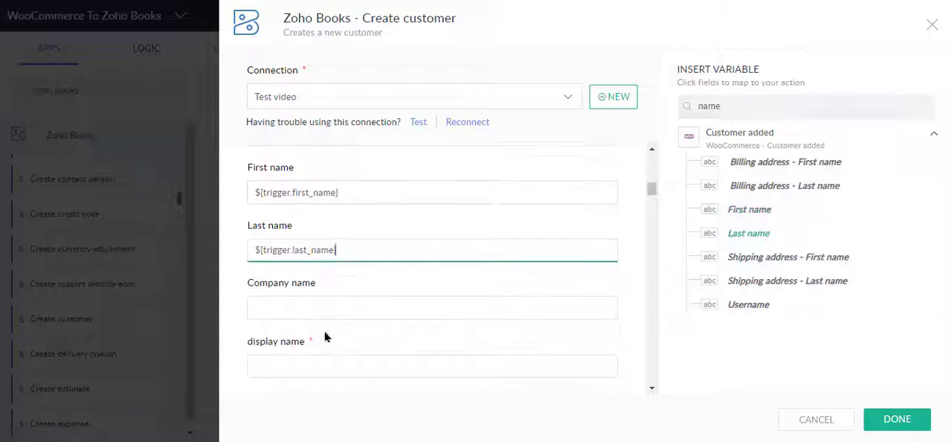
left_click(432, 307)
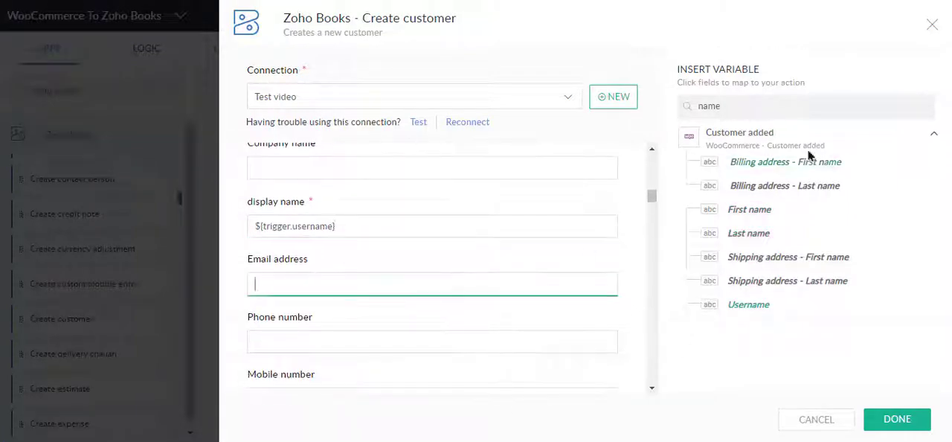
type("email")
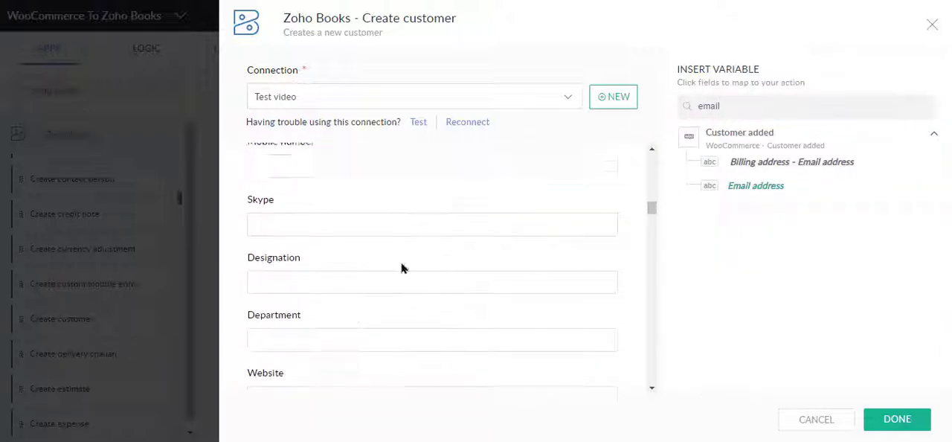
scroll("down", 3)
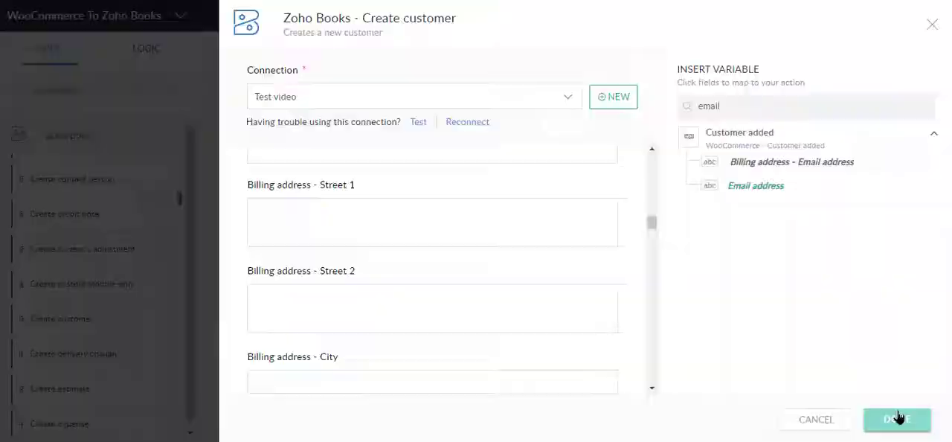
left_click(896, 418)
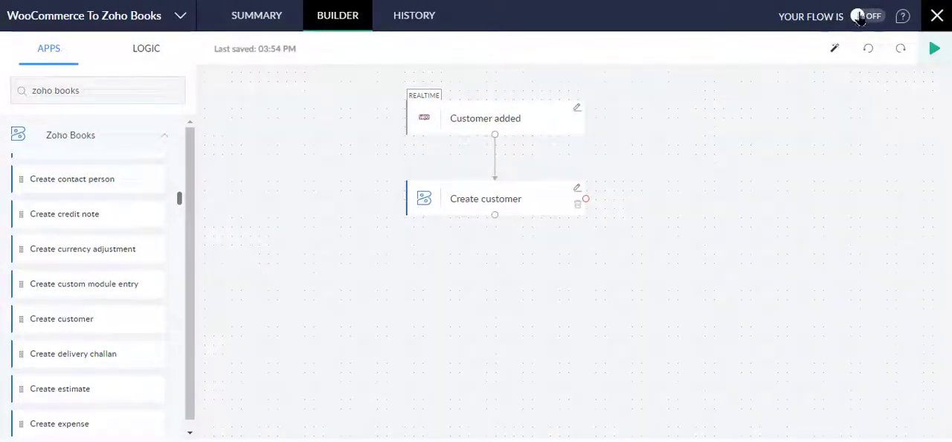
Turn on the 'Your flow is' toggle for WooCommerce To Zoho Books
left_click(869, 16)
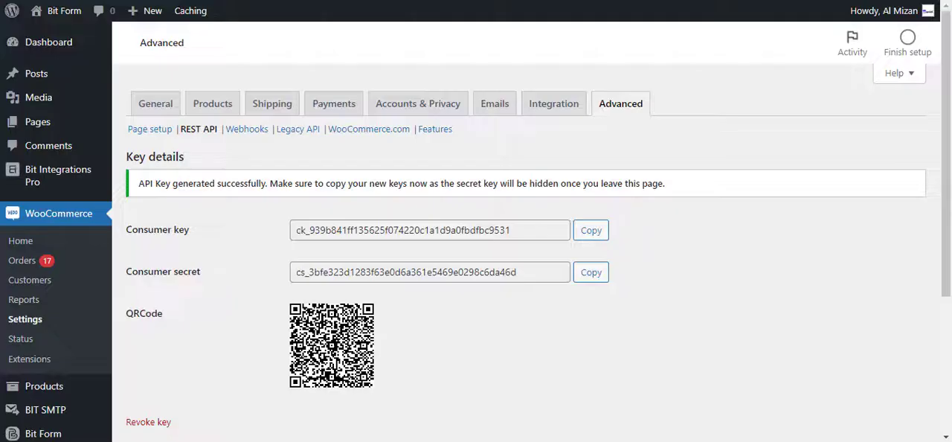
Fill in a new WordPress user's username, email, first and last name
left_click(152, 11)
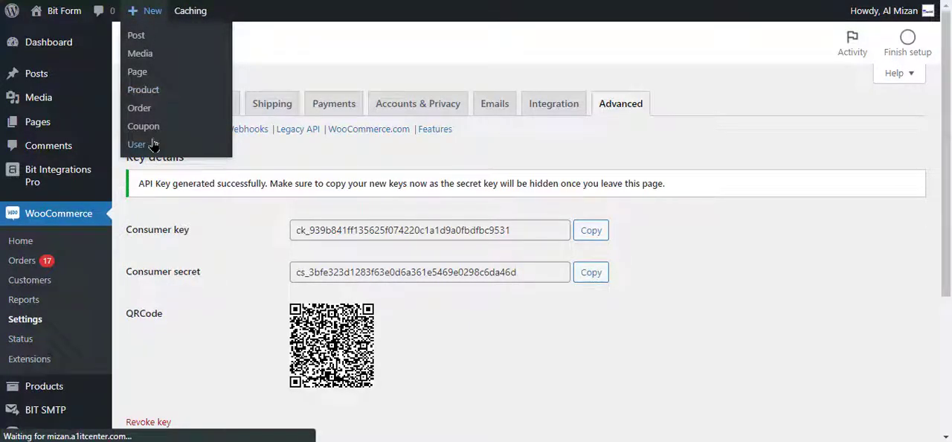
left_click(136, 144)
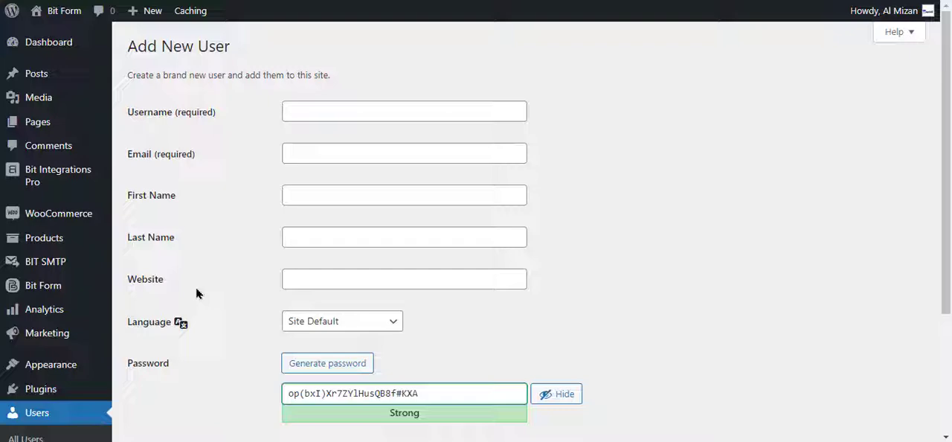
type("T")
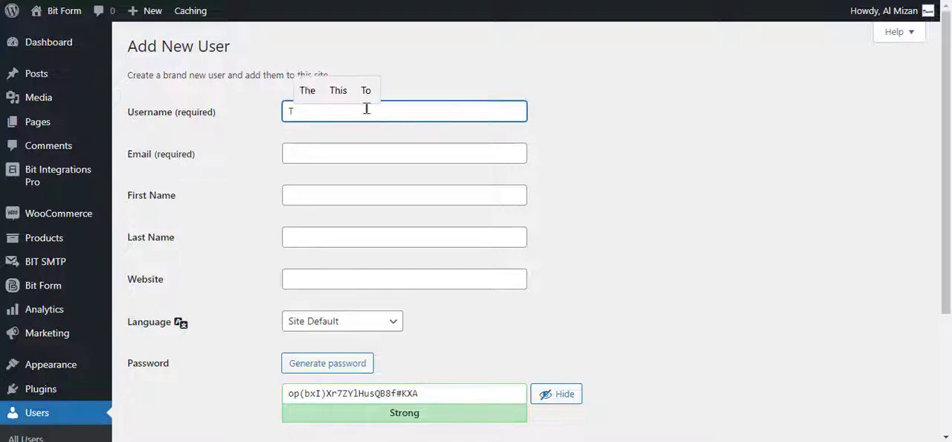
type("test hozaifa")
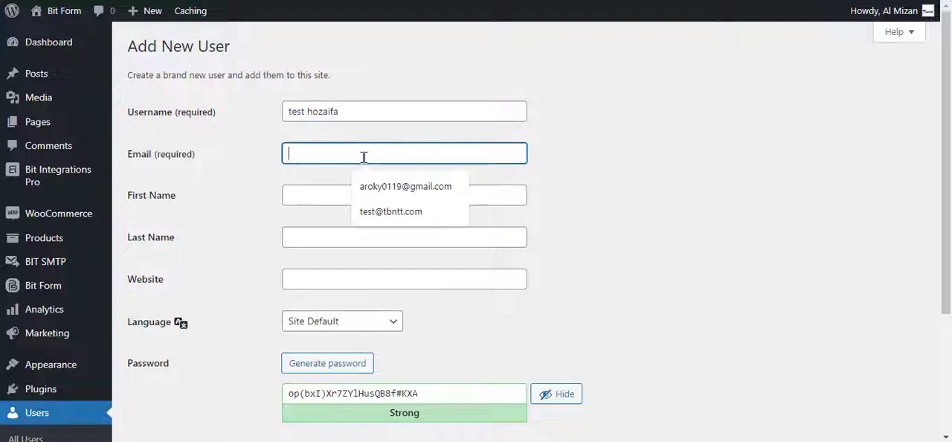
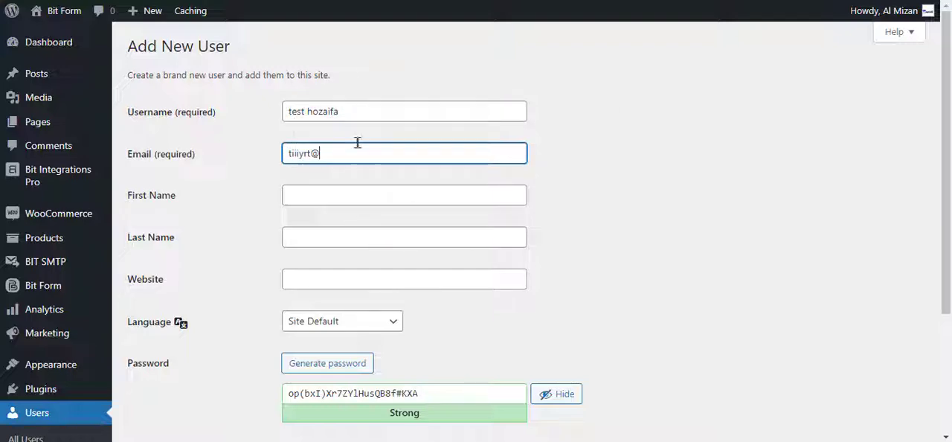
type("test")
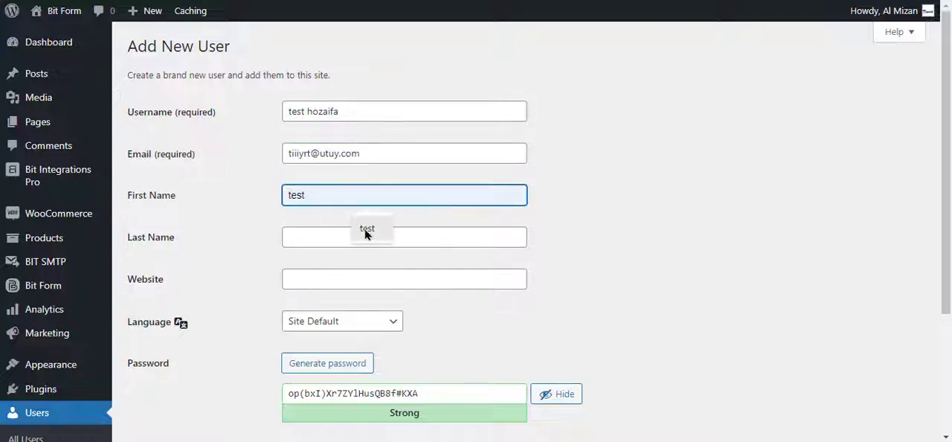
type("ioerwet")
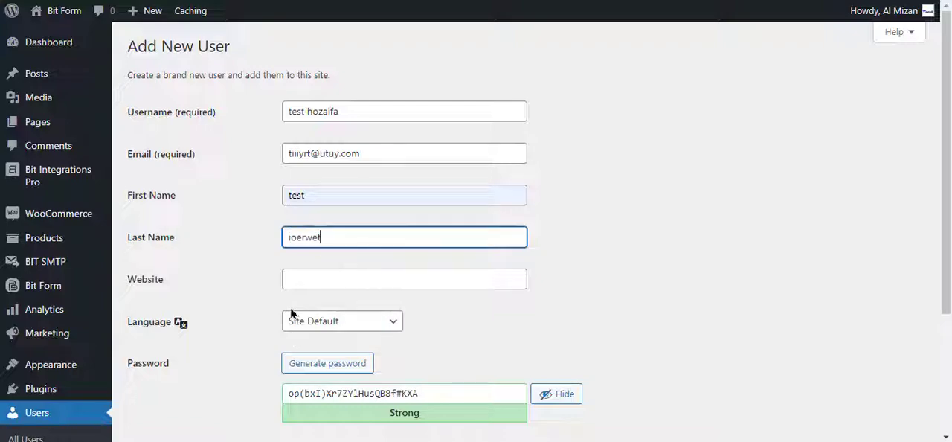
Add the new user and check the matching customer in Zoho Books
scroll("down", 3)
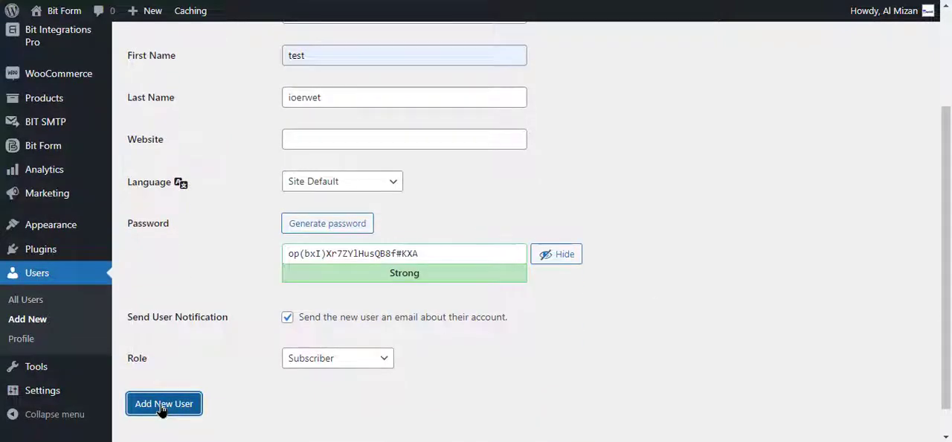
left_click(163, 403)
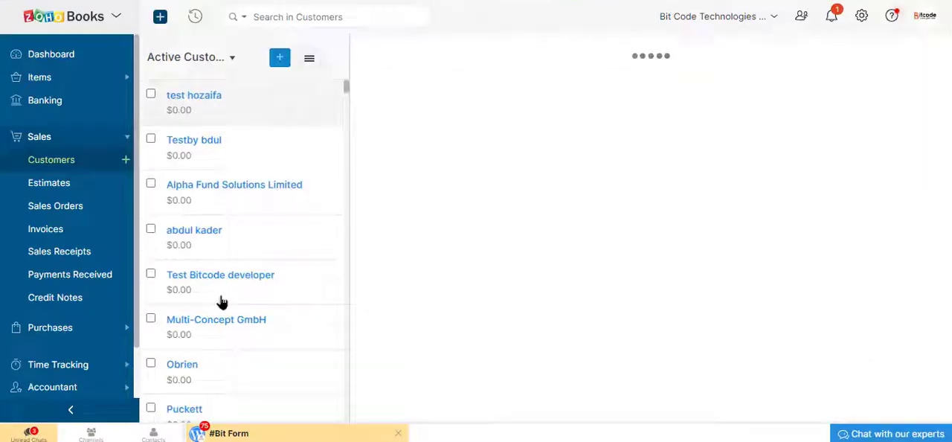
left_click(193, 139)
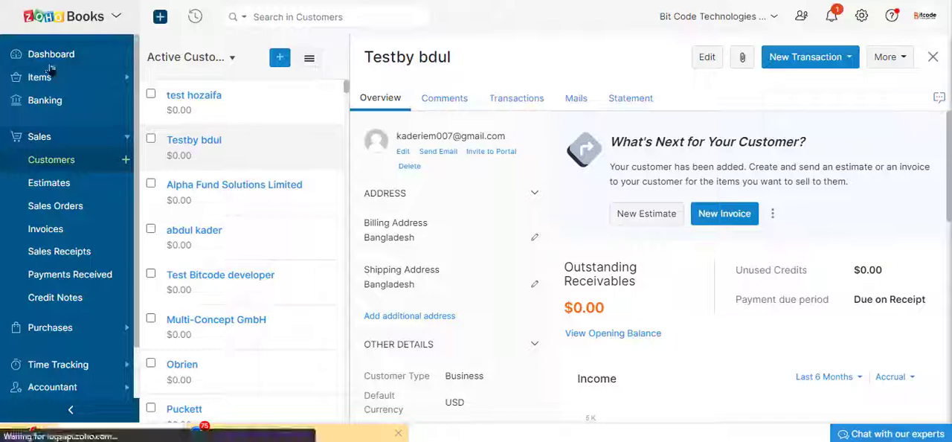
left_click(194, 95)
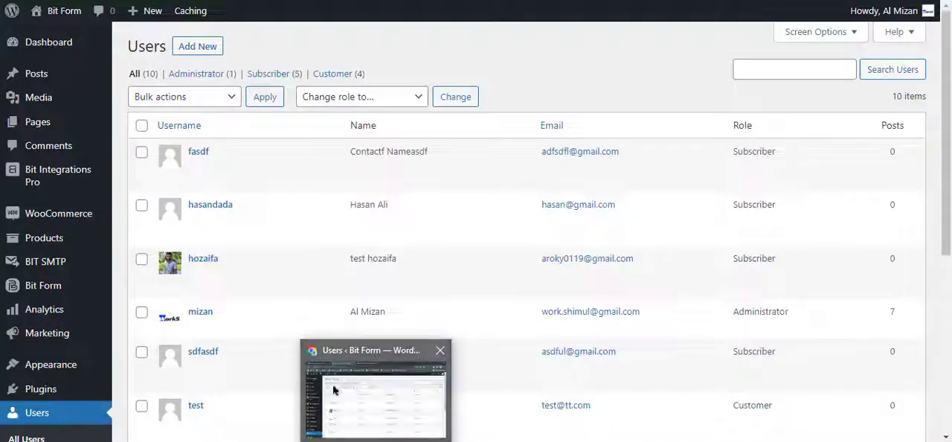
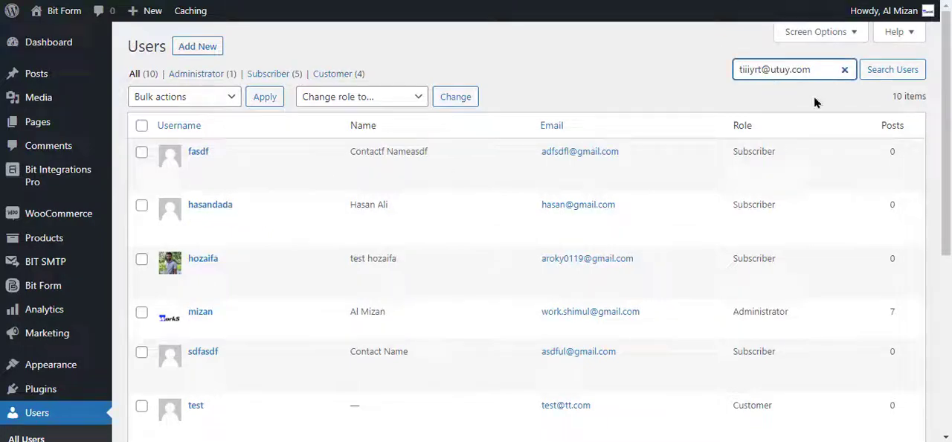
left_click(892, 69)
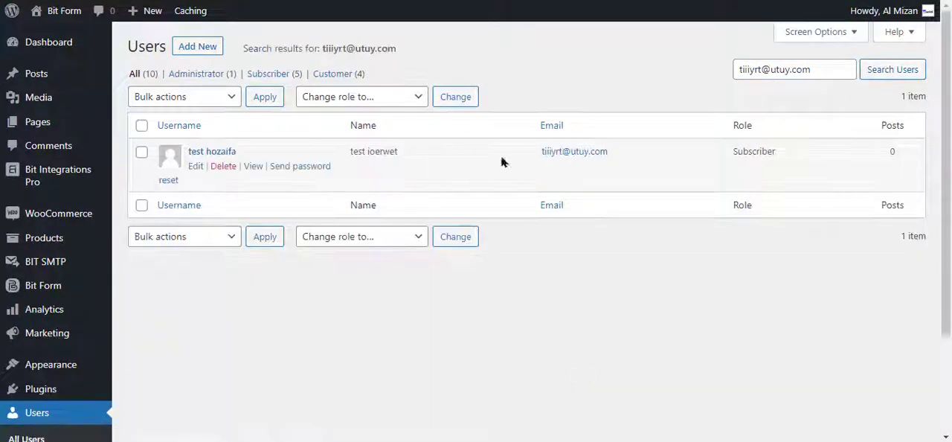